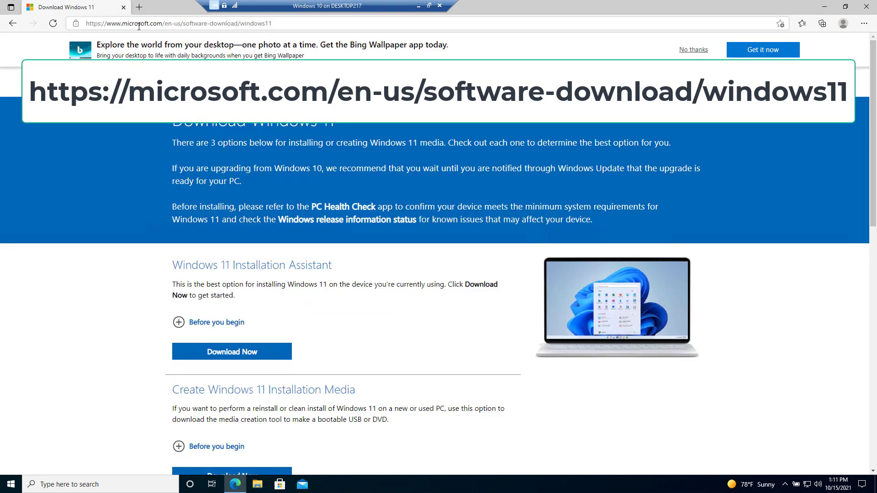
{"action": "mouse_move", "coordinate": [173, 34]}
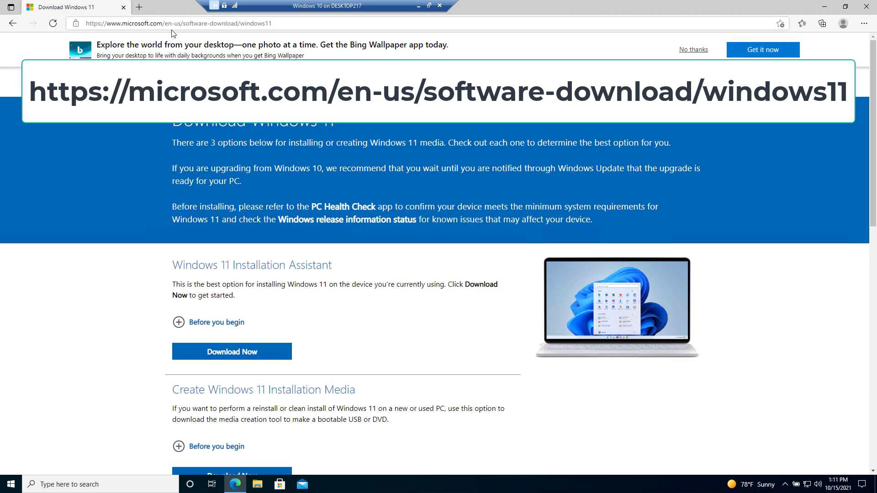
{"action": "mouse_move", "coordinate": [190, 26]}
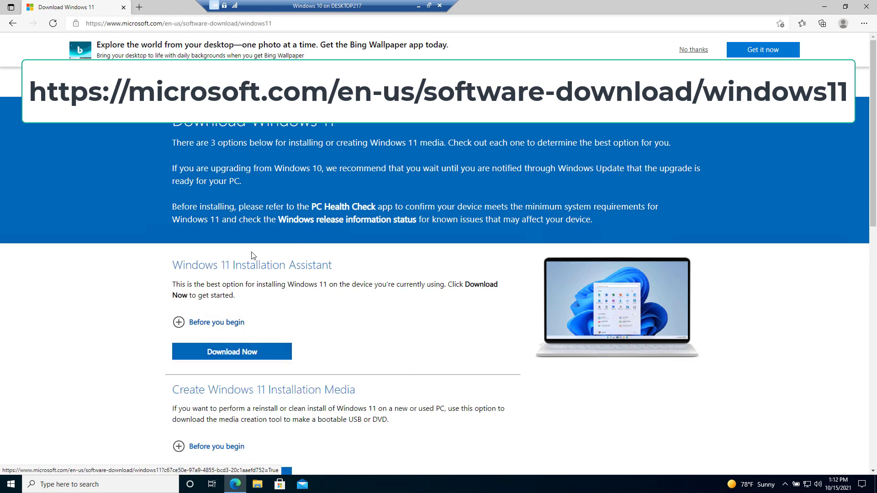
{"action": "mouse_move", "coordinate": [282, 358]}
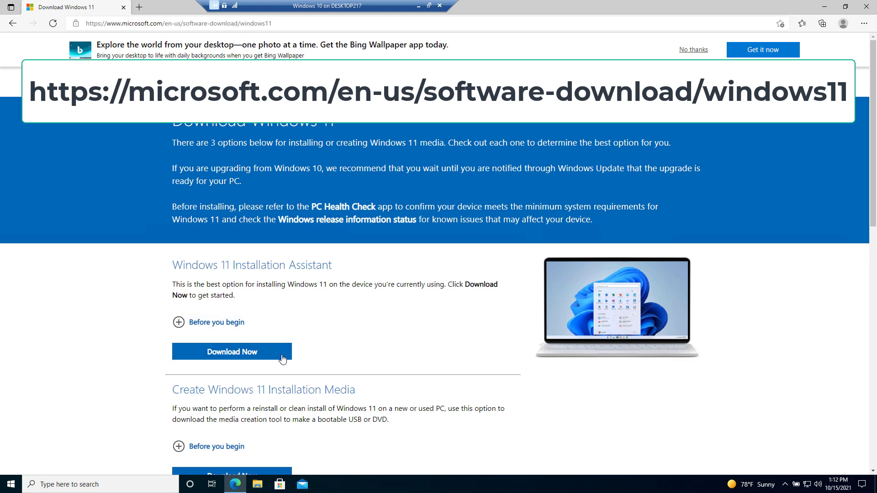
{"action": "mouse_move", "coordinate": [305, 380]}
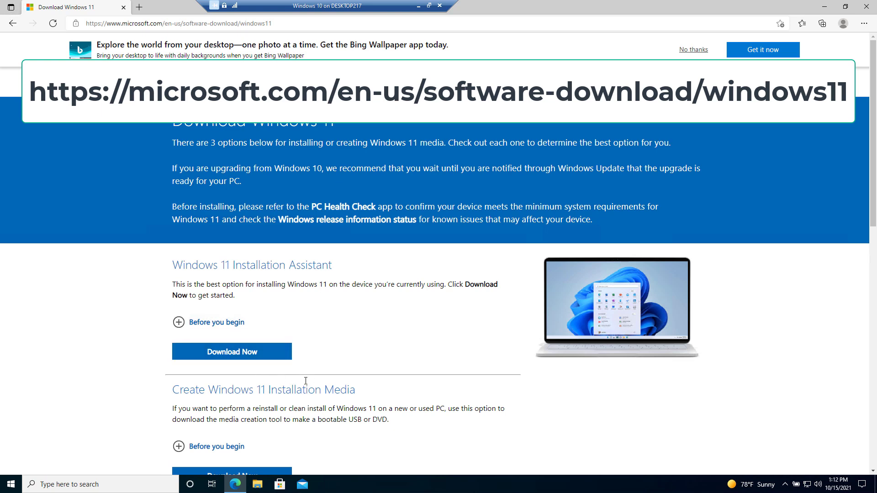
{"action": "mouse_move", "coordinate": [231, 350]}
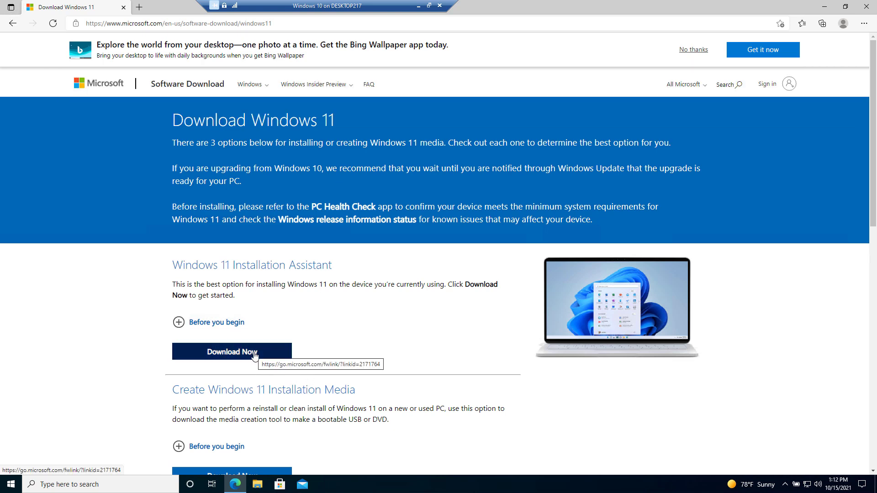
Step: Download and run the Installation Assistant, then follow its PC Health Check app link
{"action": "left_click", "coordinate": [231, 352]}
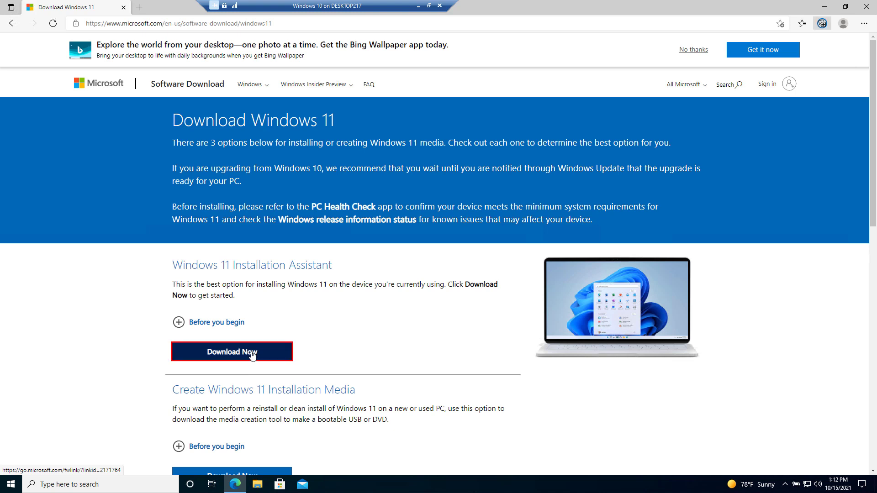
{"action": "left_click", "coordinate": [231, 351]}
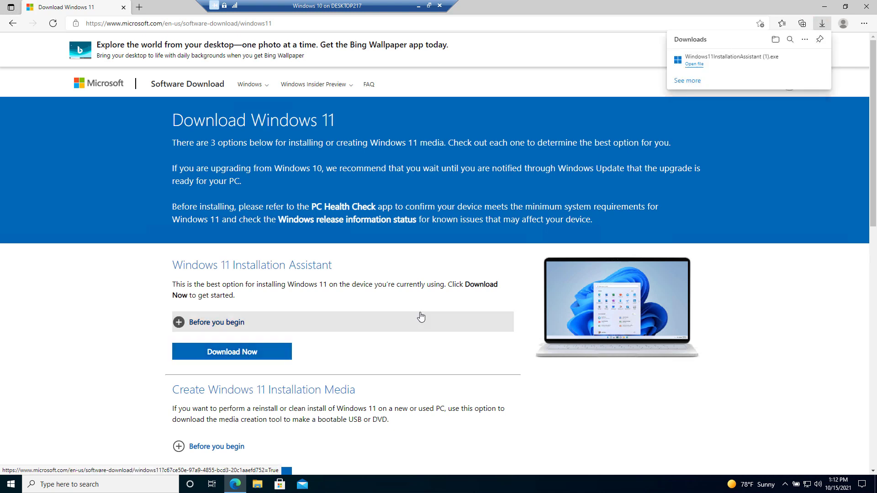
{"action": "left_click", "coordinate": [693, 64]}
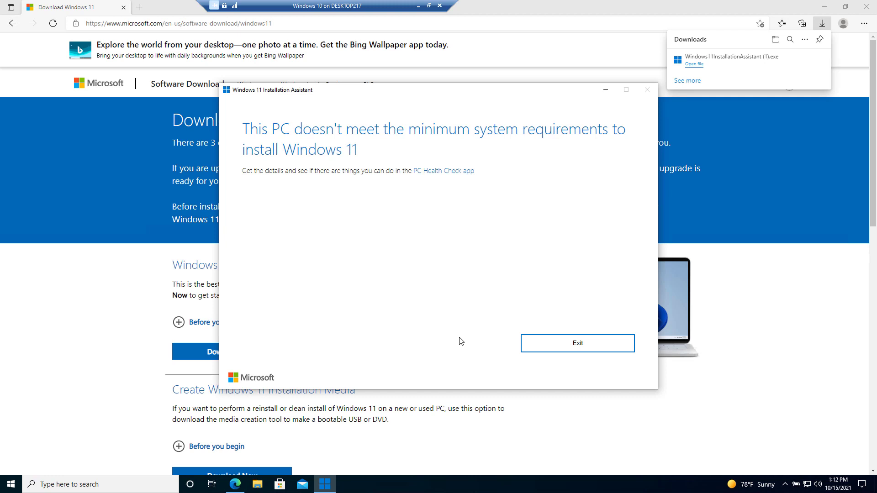
{"action": "mouse_move", "coordinate": [252, 142]}
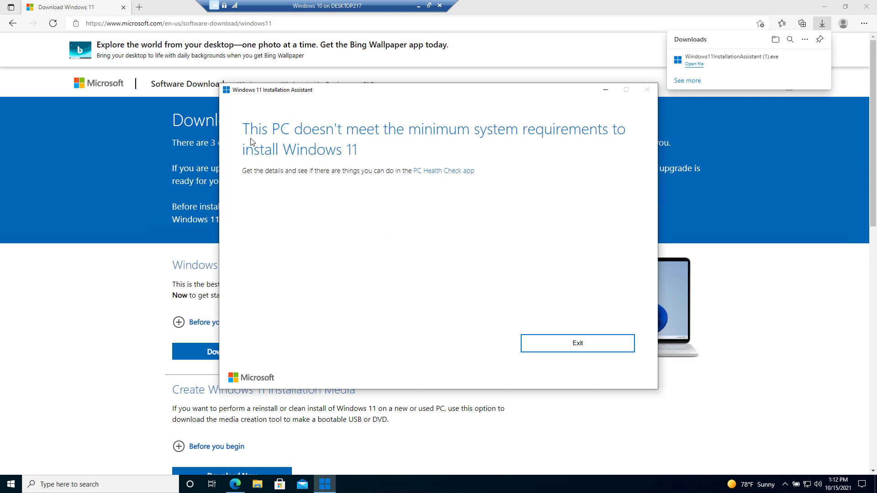
{"action": "mouse_move", "coordinate": [371, 152]}
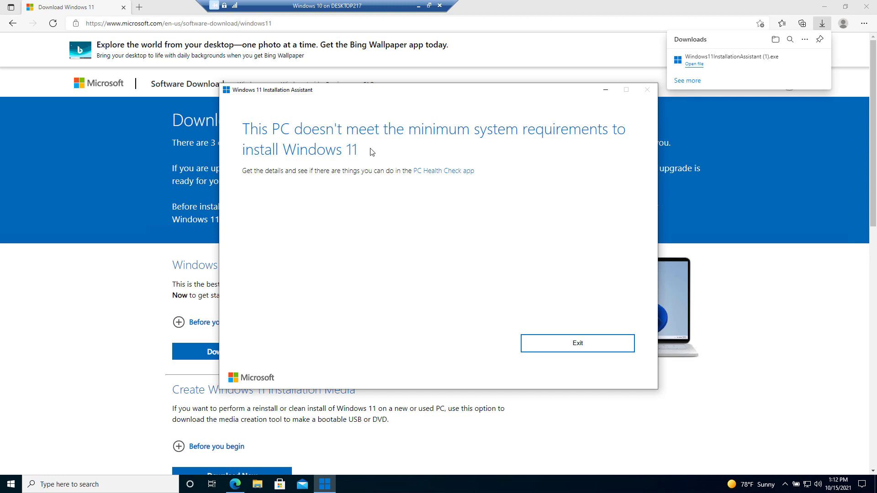
{"action": "mouse_move", "coordinate": [400, 156]}
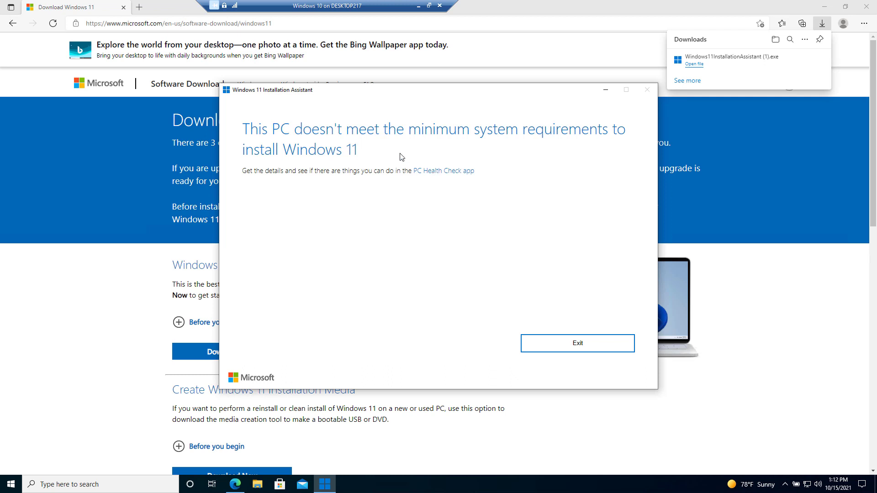
{"action": "mouse_move", "coordinate": [369, 166]}
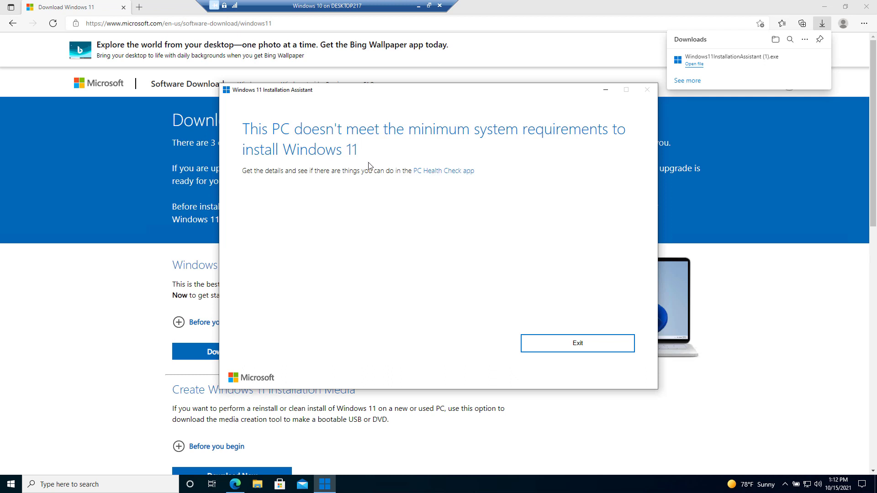
{"action": "mouse_move", "coordinate": [331, 158]}
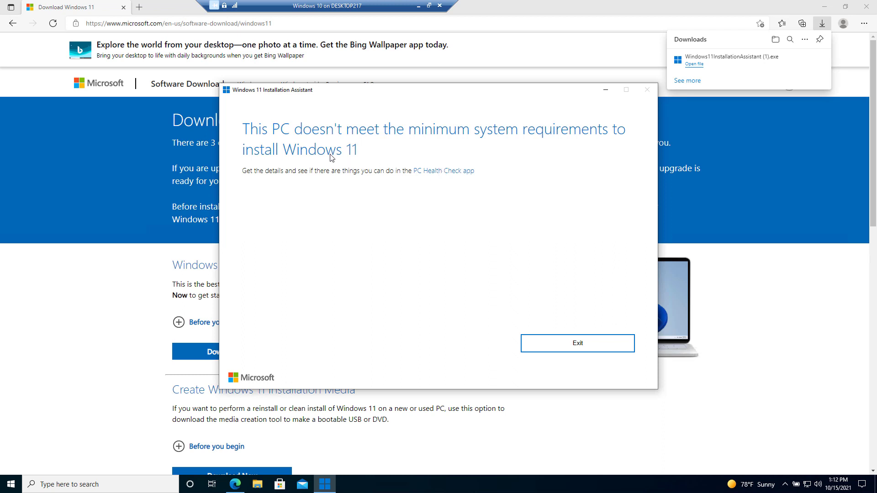
{"action": "mouse_move", "coordinate": [445, 174]}
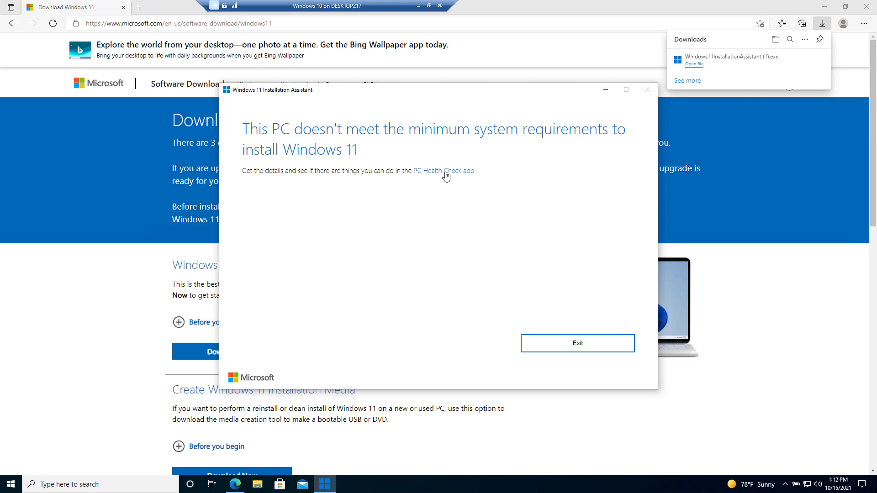
{"action": "left_click", "coordinate": [444, 171]}
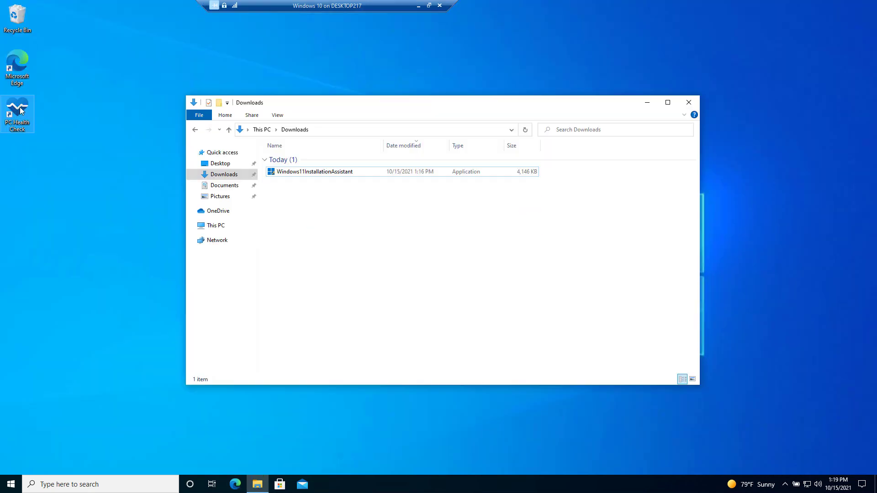
Step: Run PC Health Check's Windows 11 check and review the list of passed requirements
{"action": "double_click", "coordinate": [17, 114]}
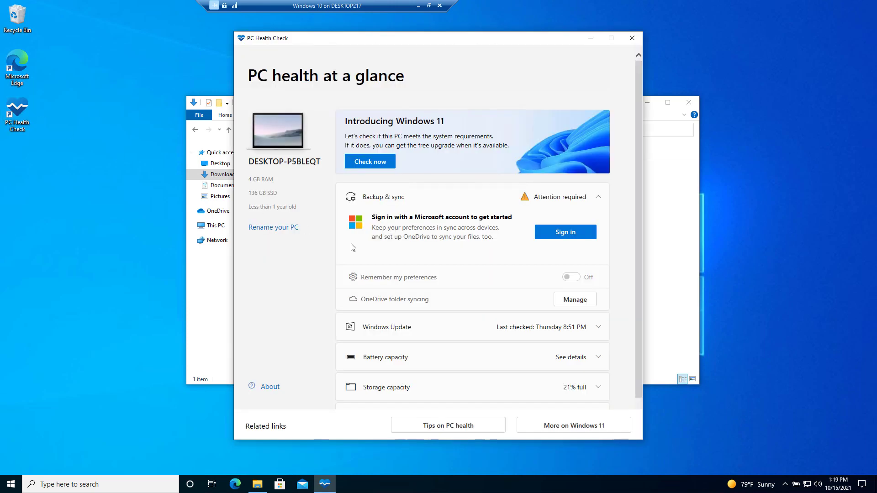
{"action": "mouse_move", "coordinate": [369, 160]}
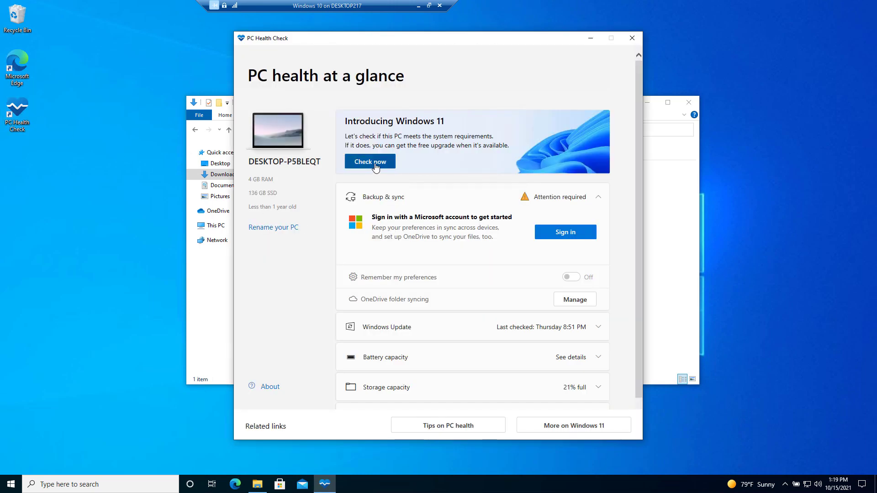
{"action": "left_click", "coordinate": [369, 161]}
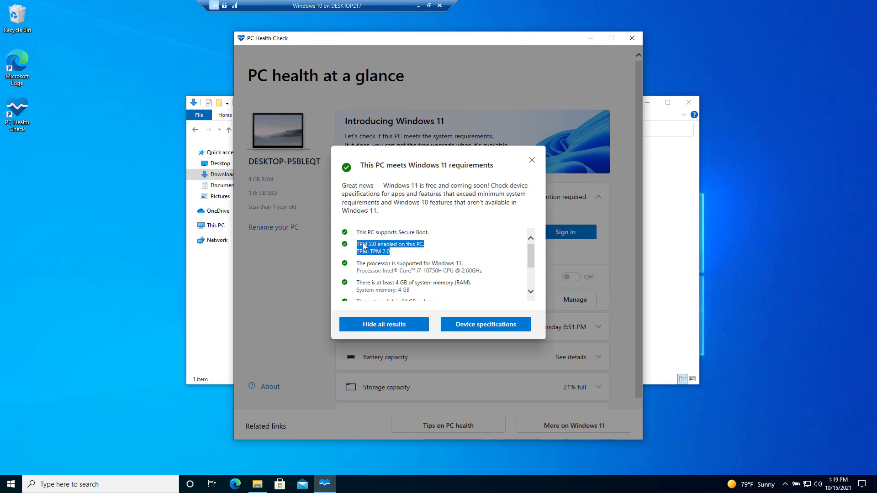
{"action": "scroll", "scroll_direction": "down", "scroll_amount": 3}
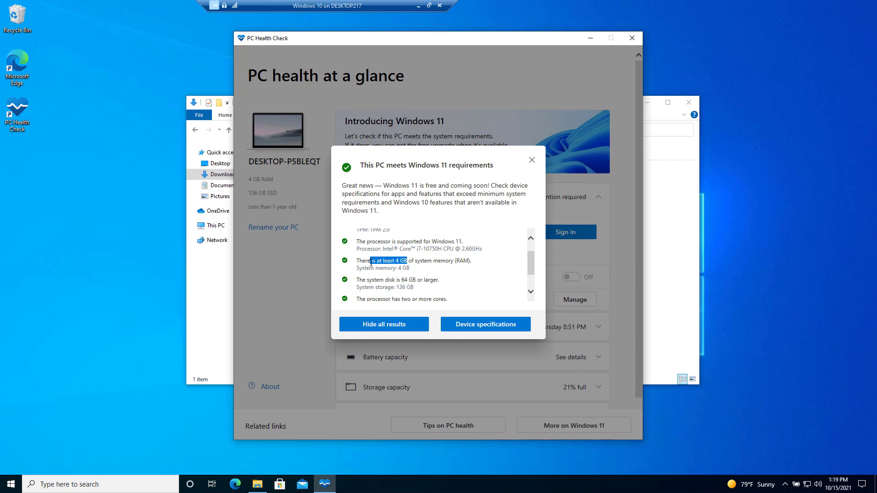
{"action": "scroll", "scroll_direction": "down", "scroll_amount": 3}
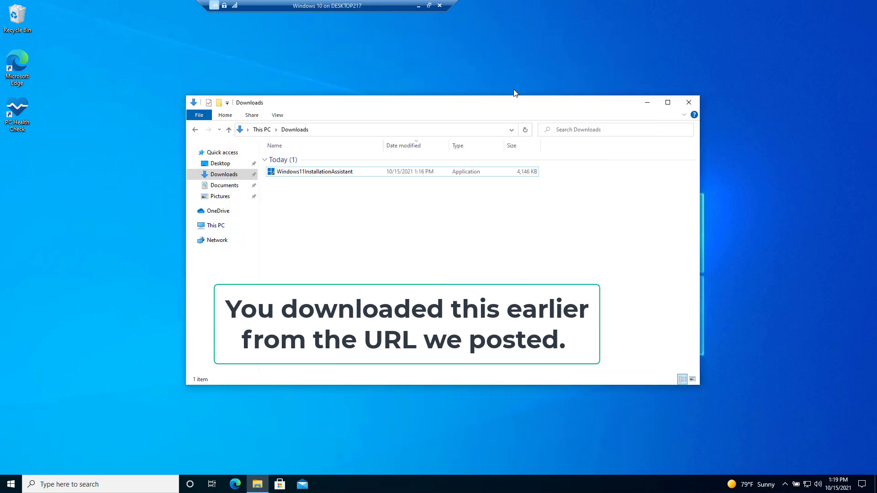
{"action": "mouse_move", "coordinate": [298, 183]}
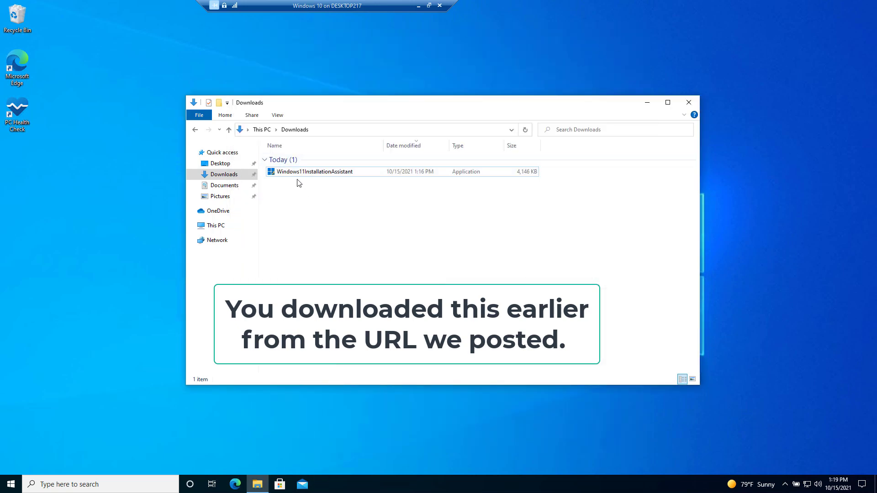
{"action": "mouse_move", "coordinate": [313, 171]}
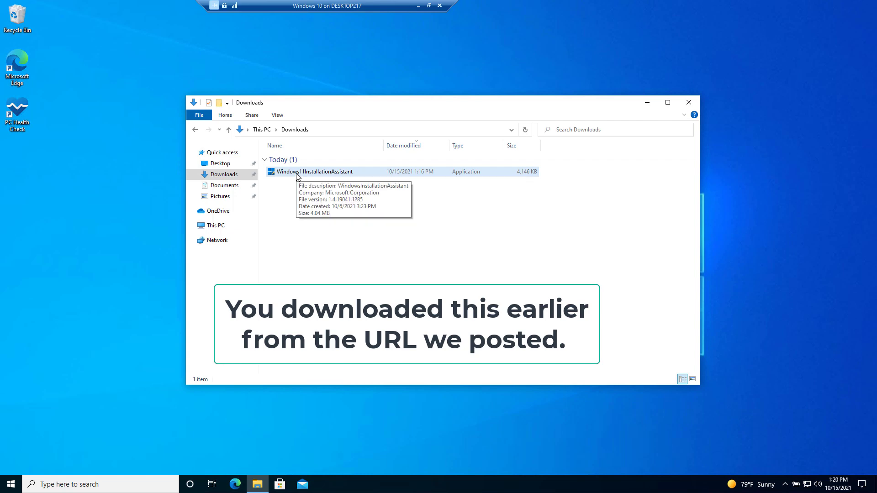
Step: Launch Windows11InstallationAssistant from the Downloads folder
{"action": "double_click", "coordinate": [314, 171]}
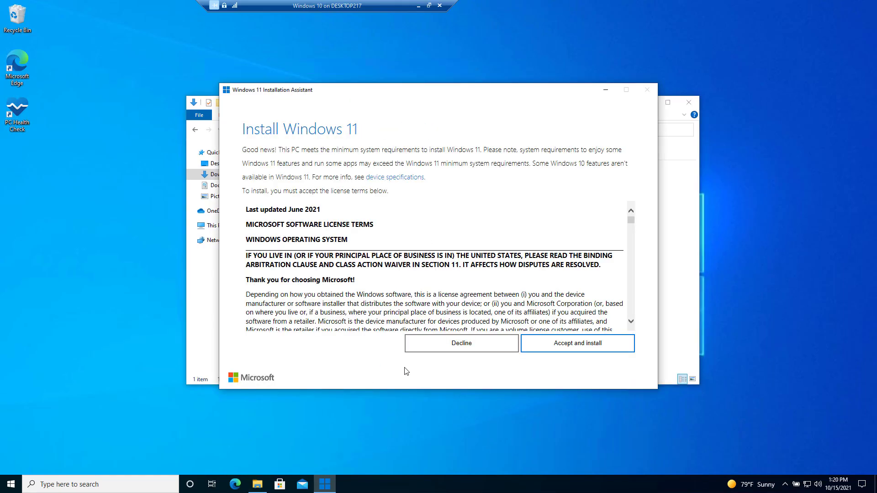
{"action": "mouse_move", "coordinate": [556, 351]}
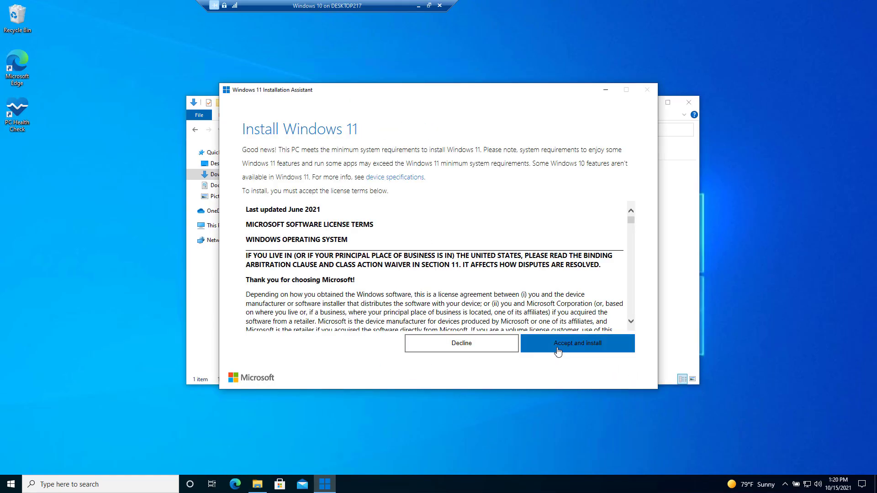
Step: Accept the license terms, install Windows 11, and restart the PC now
{"action": "left_click", "coordinate": [576, 343]}
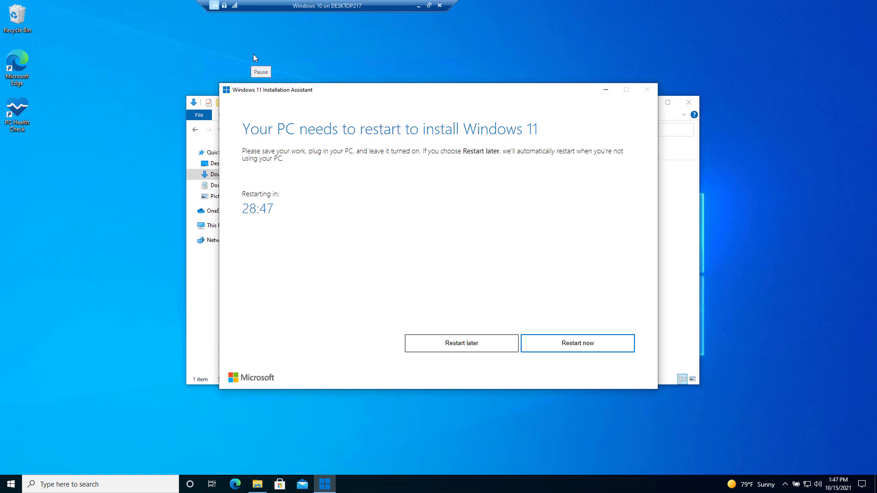
{"action": "left_click", "coordinate": [577, 343]}
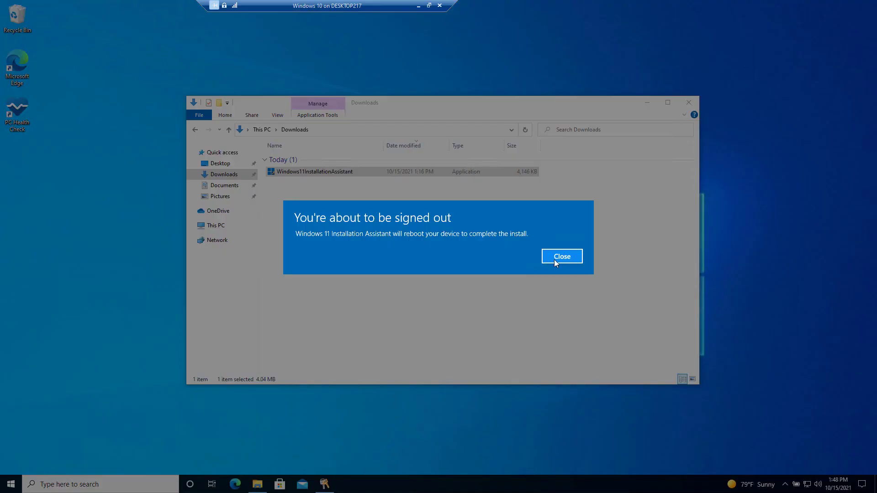
{"action": "left_click", "coordinate": [561, 256]}
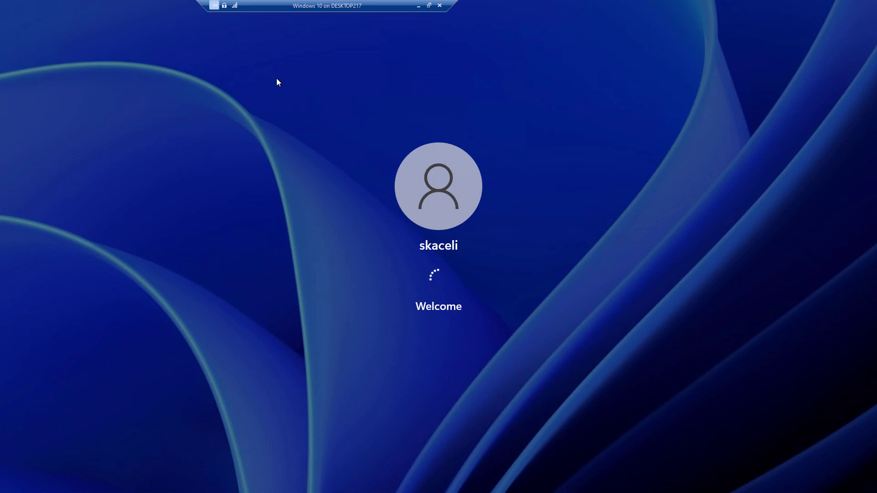
{"action": "mouse_move", "coordinate": [330, 207]}
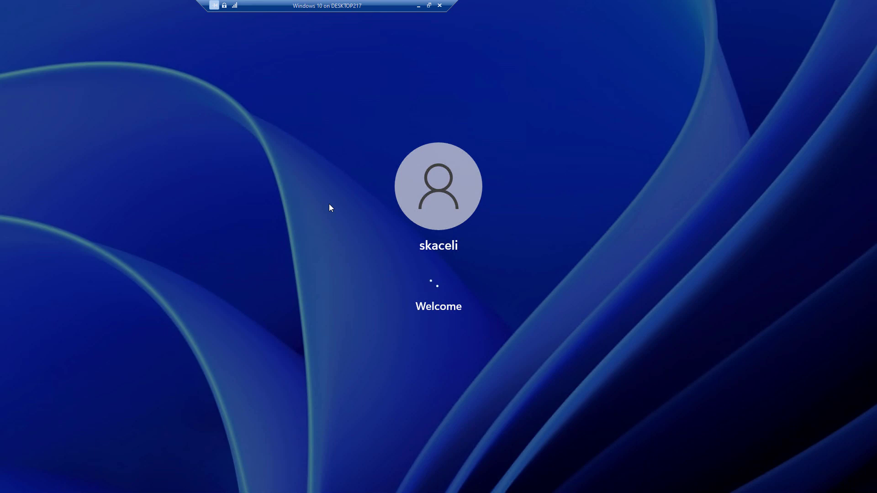
{"action": "mouse_move", "coordinate": [256, 61]}
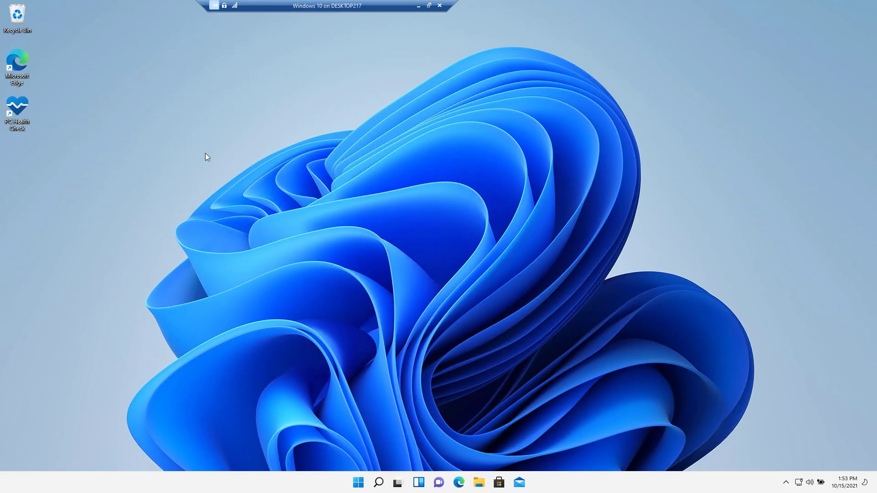
{"action": "mouse_move", "coordinate": [235, 290]}
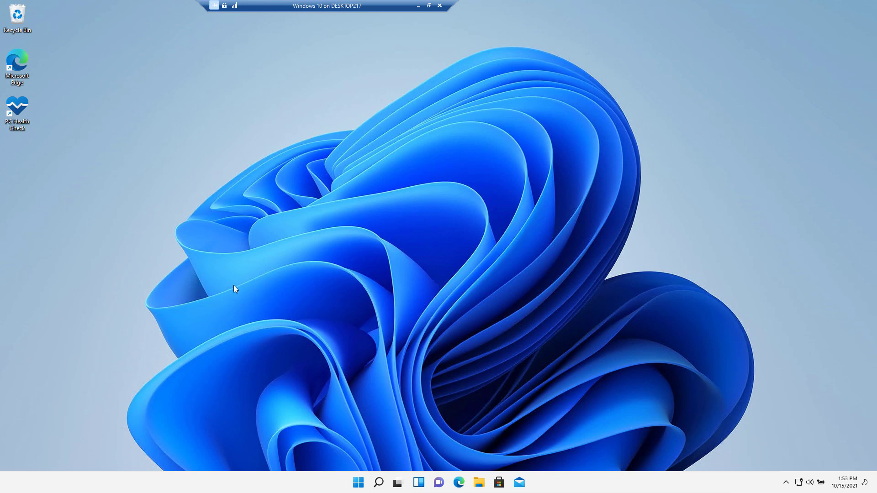
{"action": "mouse_move", "coordinate": [341, 274]}
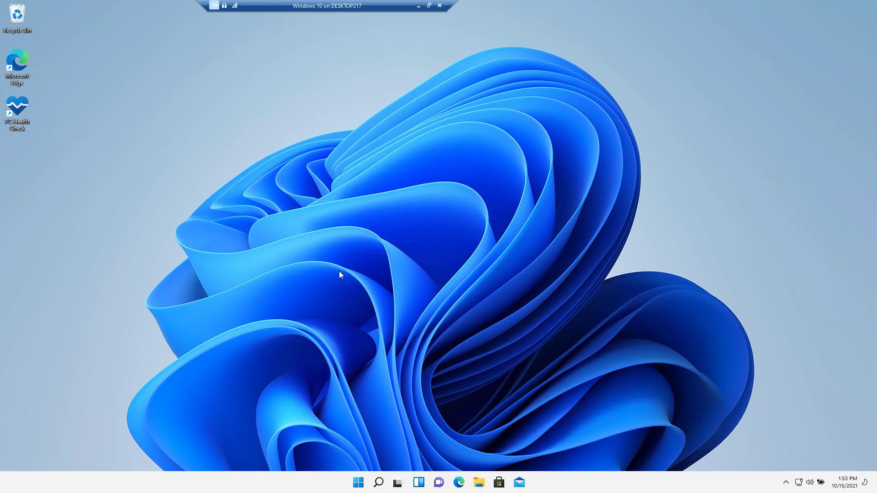
{"action": "mouse_move", "coordinate": [24, 441]}
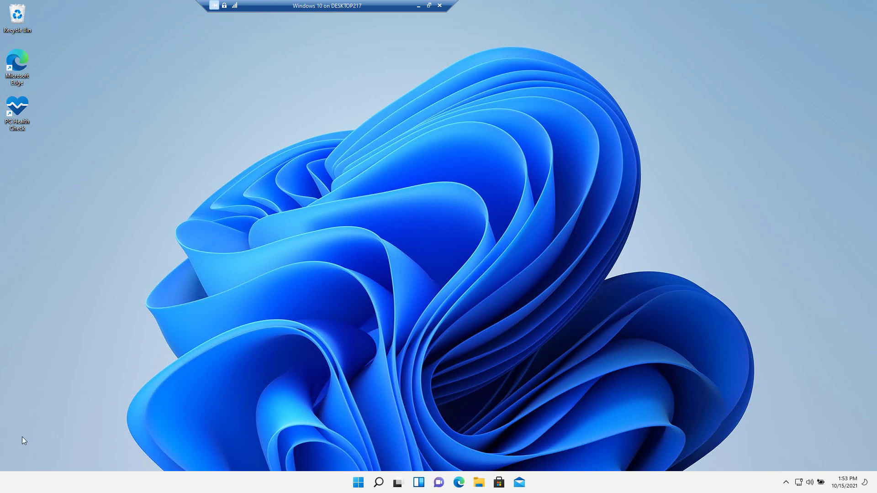
Step: Restart the upgraded PC from the Windows 11 Start menu's power options
{"action": "left_click", "coordinate": [358, 482]}
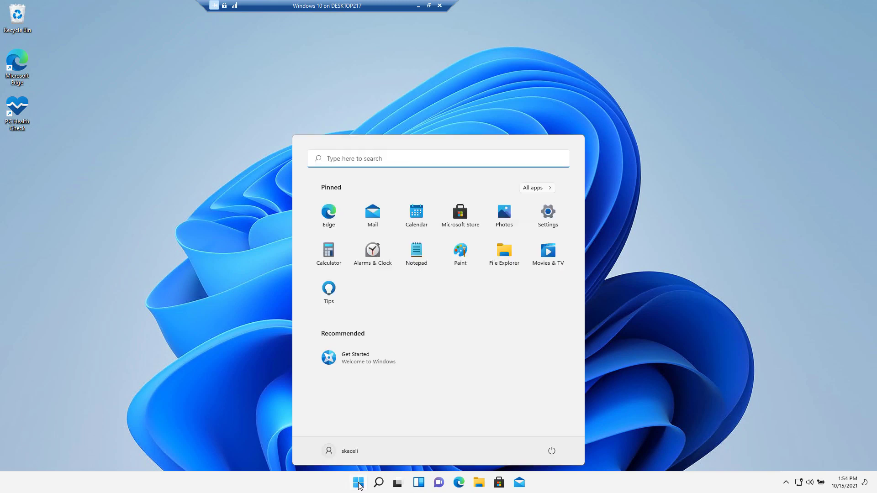
{"action": "mouse_move", "coordinate": [551, 450]}
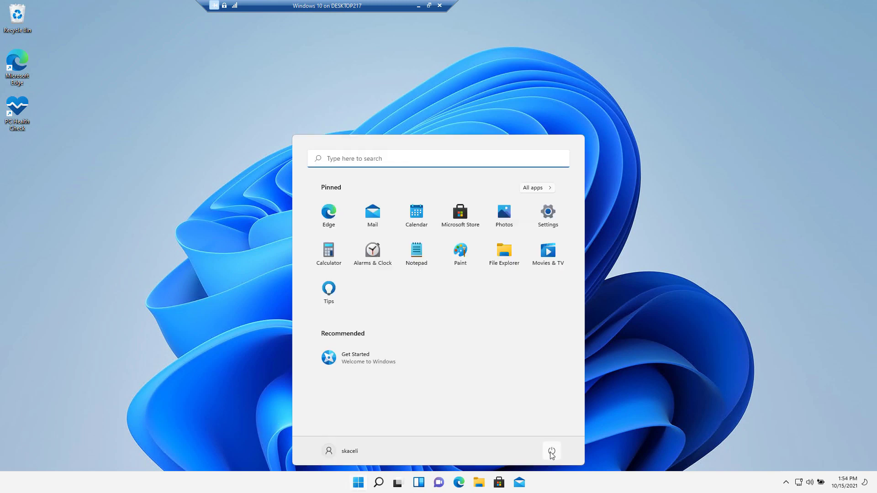
{"action": "left_click", "coordinate": [551, 451]}
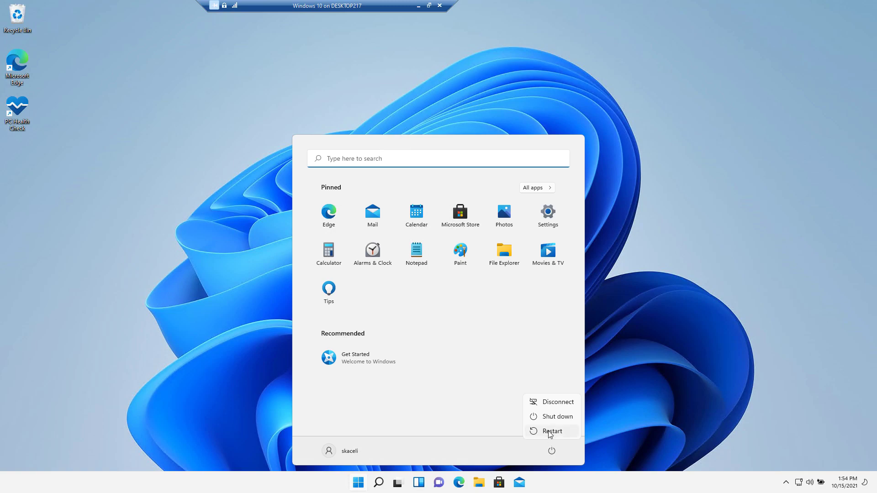
{"action": "left_click", "coordinate": [552, 430]}
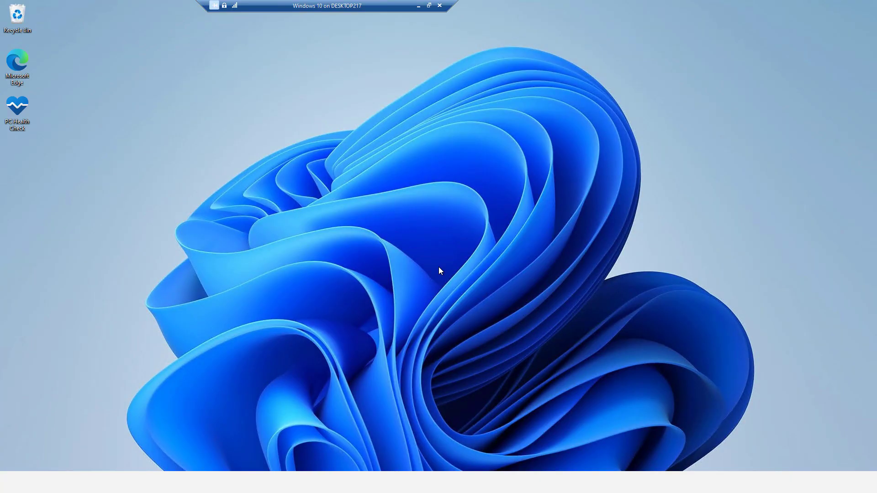
{"action": "mouse_move", "coordinate": [255, 214]}
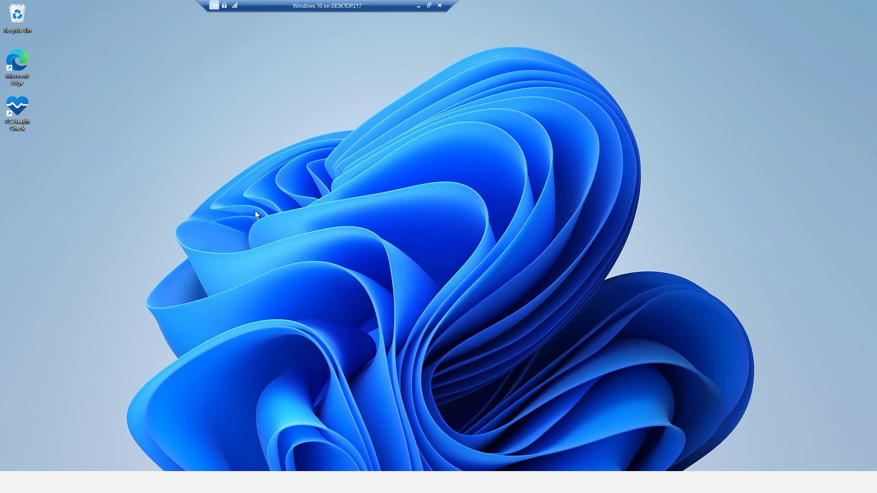